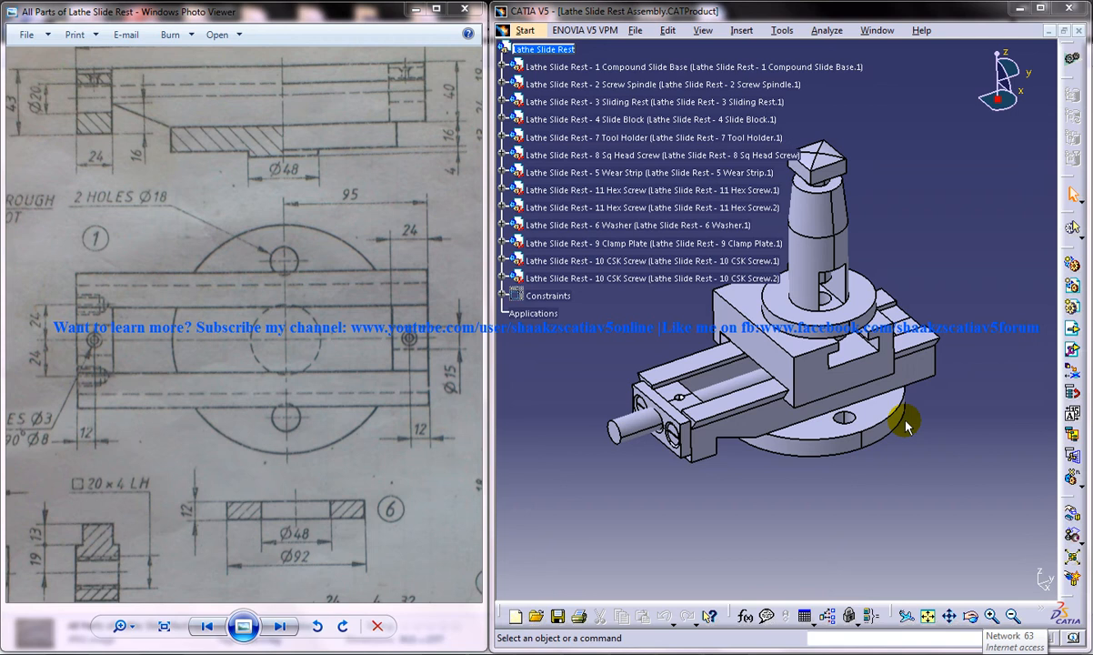
mouse_move(840, 226)
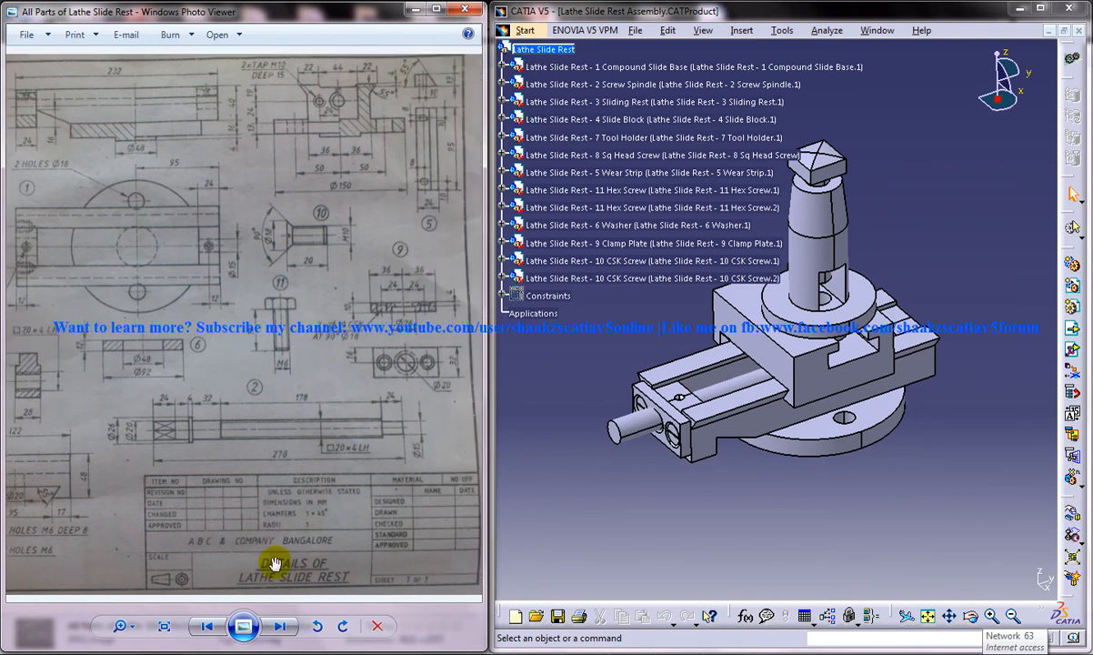
Step: Page through two reference drawings, then list CATIA's open documents to switch between them
click(282, 626)
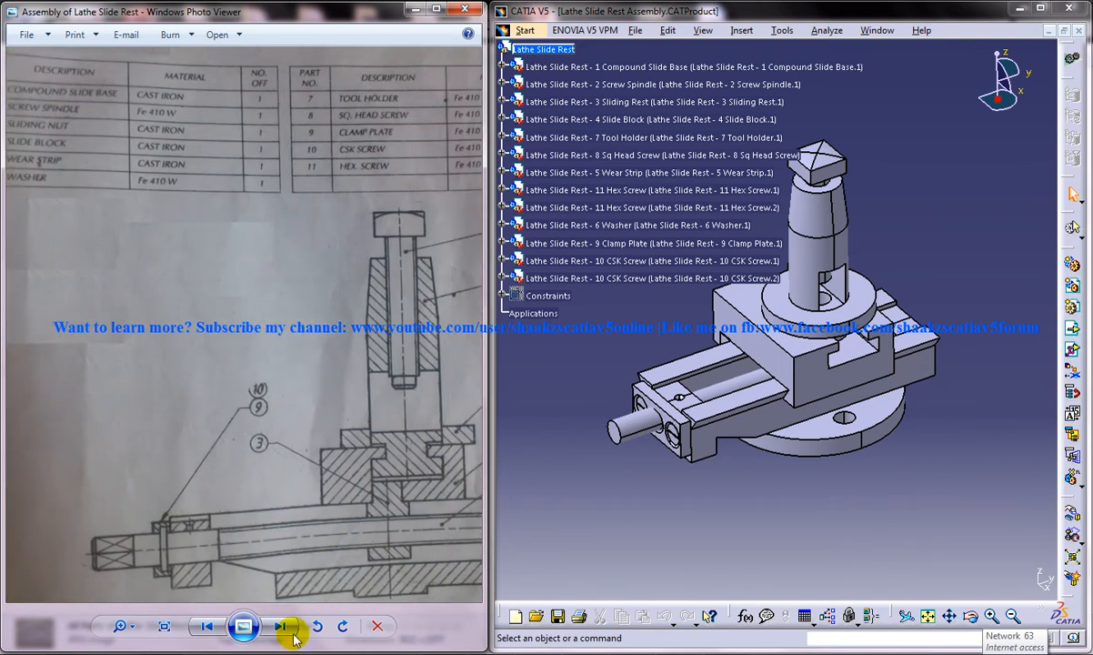
click(282, 625)
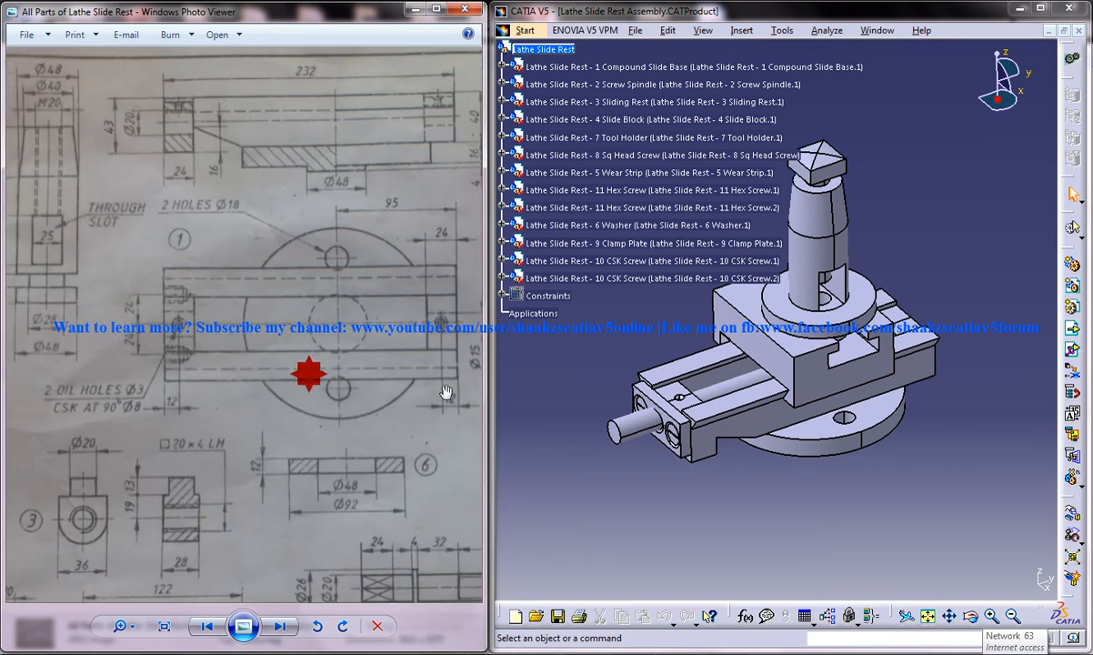
click(873, 29)
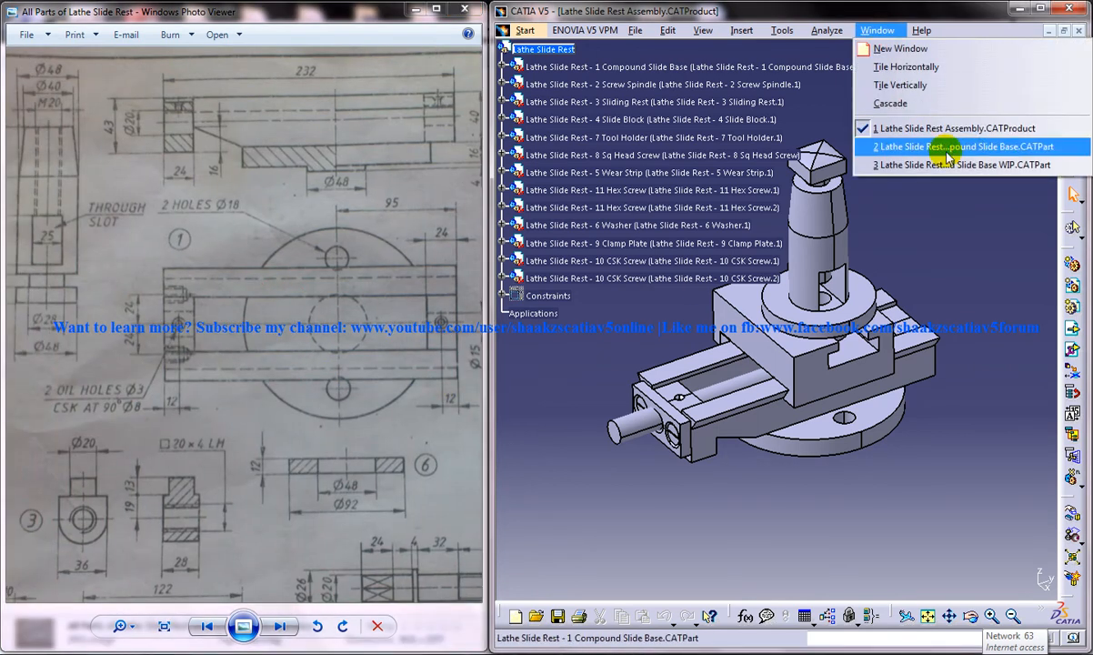
Step: Review Compound Slide Base.CATPart, then switch to Compound Slide Base WIP.CATPart
click(967, 145)
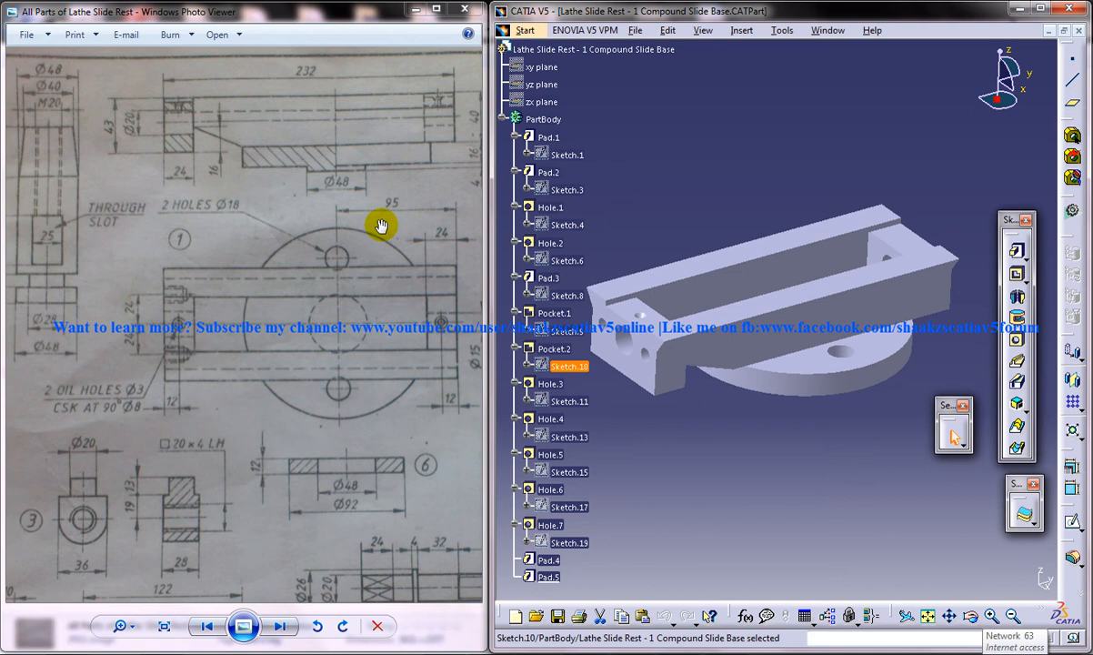
mouse_move(785, 271)
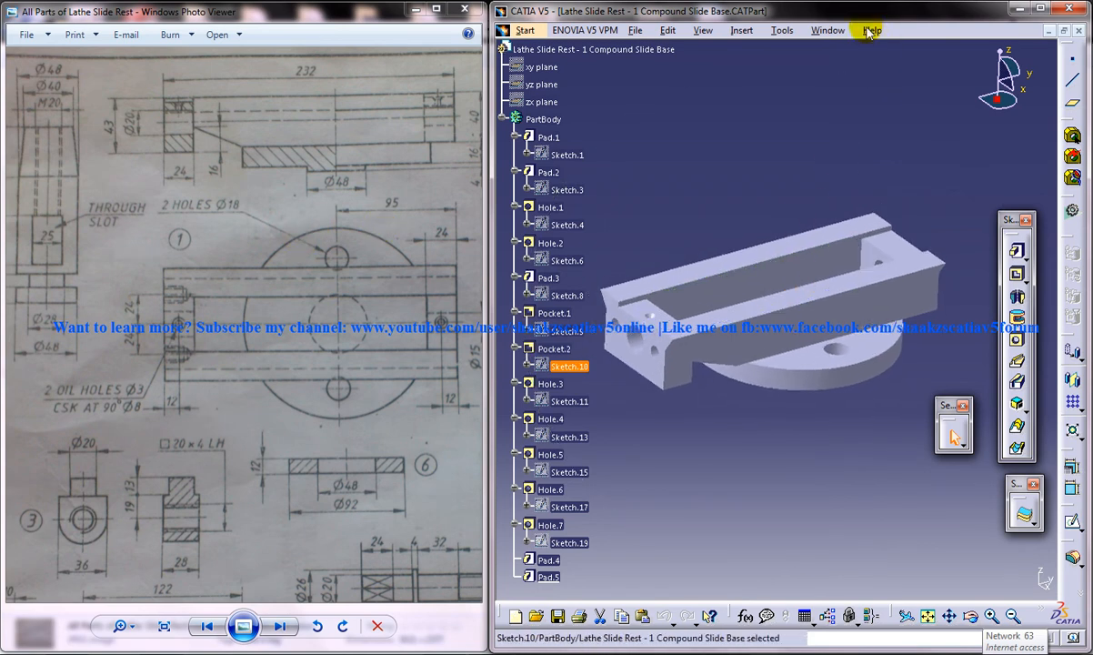
click(823, 29)
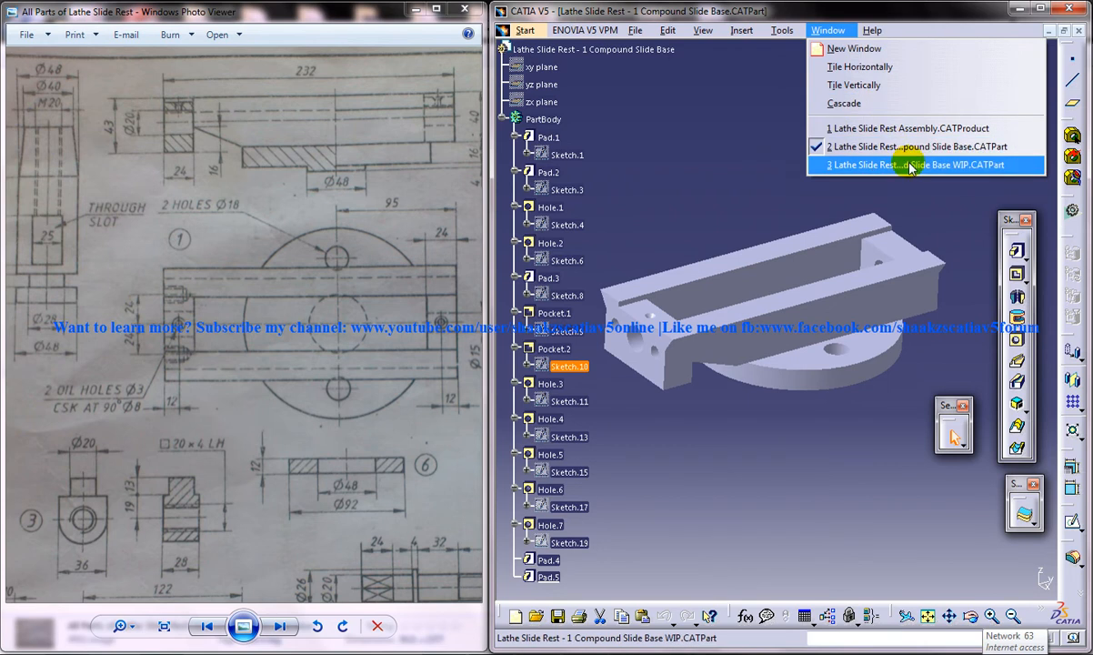
click(909, 164)
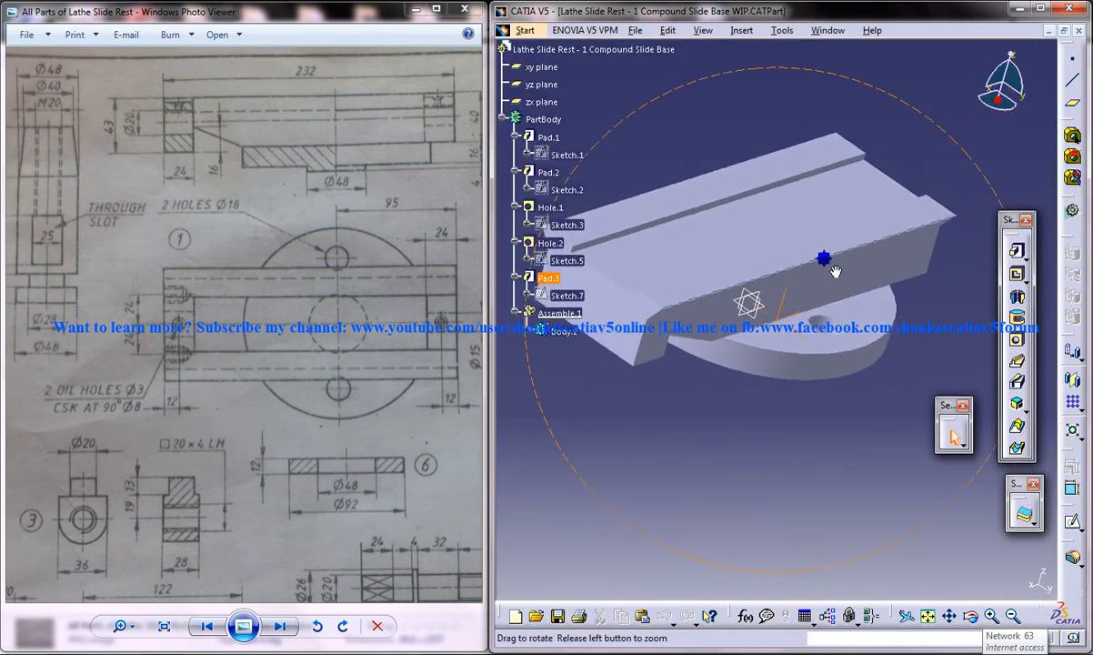
Step: Insert a new body after the placement warning and choose the base's top face for its sketch
drag(826, 258, 807, 240)
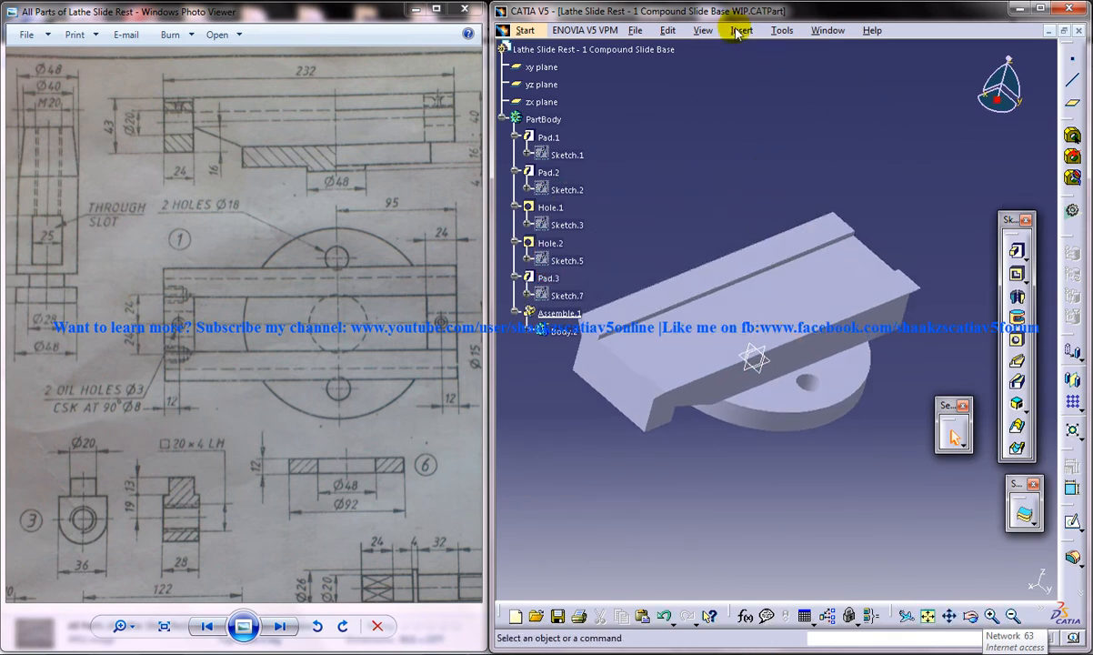
click(740, 29)
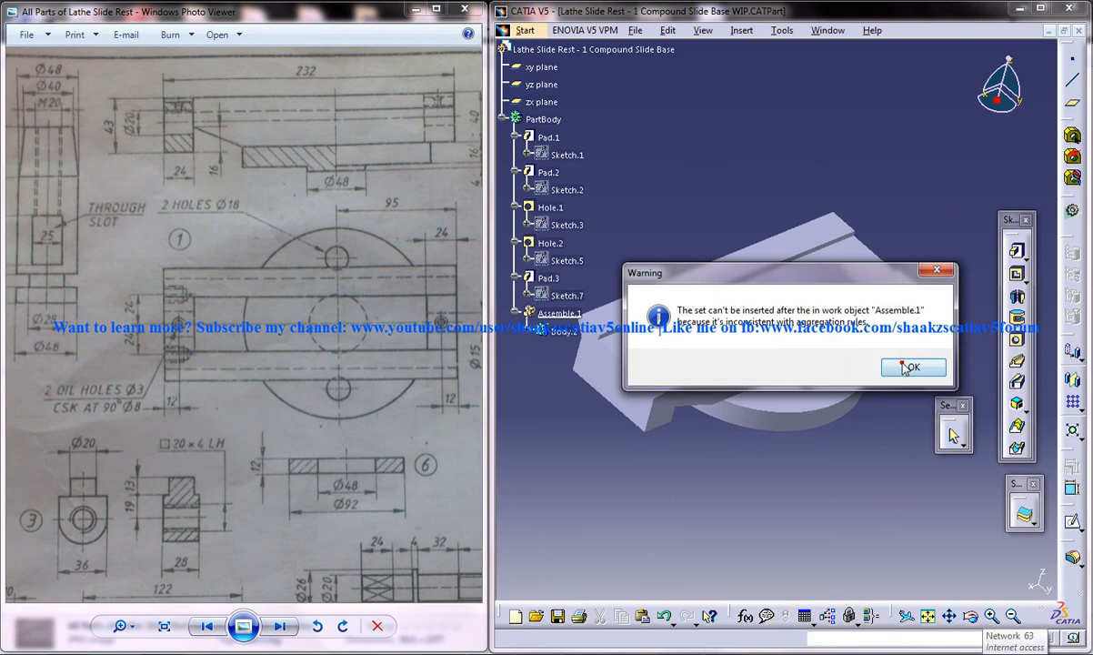
click(913, 367)
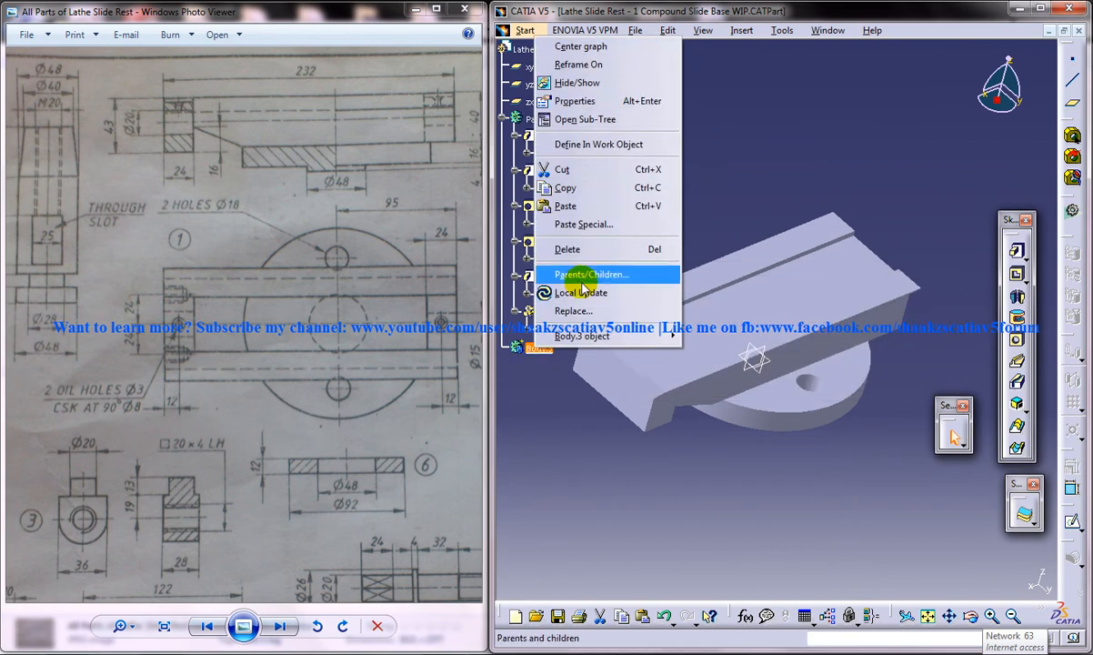
mouse_move(575, 120)
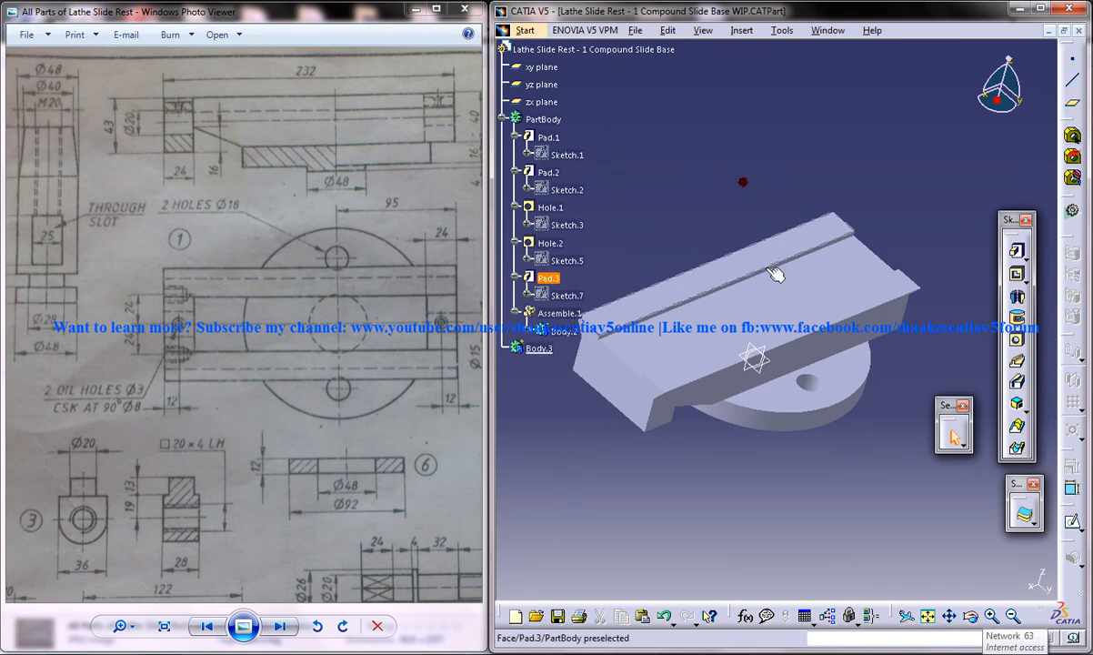
click(773, 272)
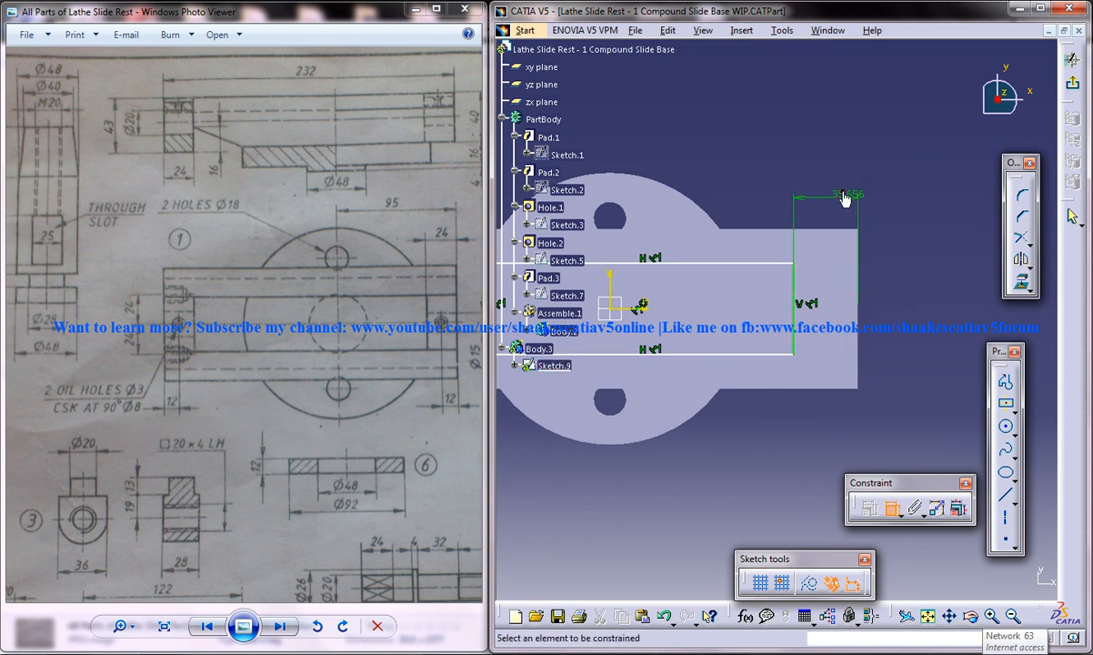
mouse_move(844, 196)
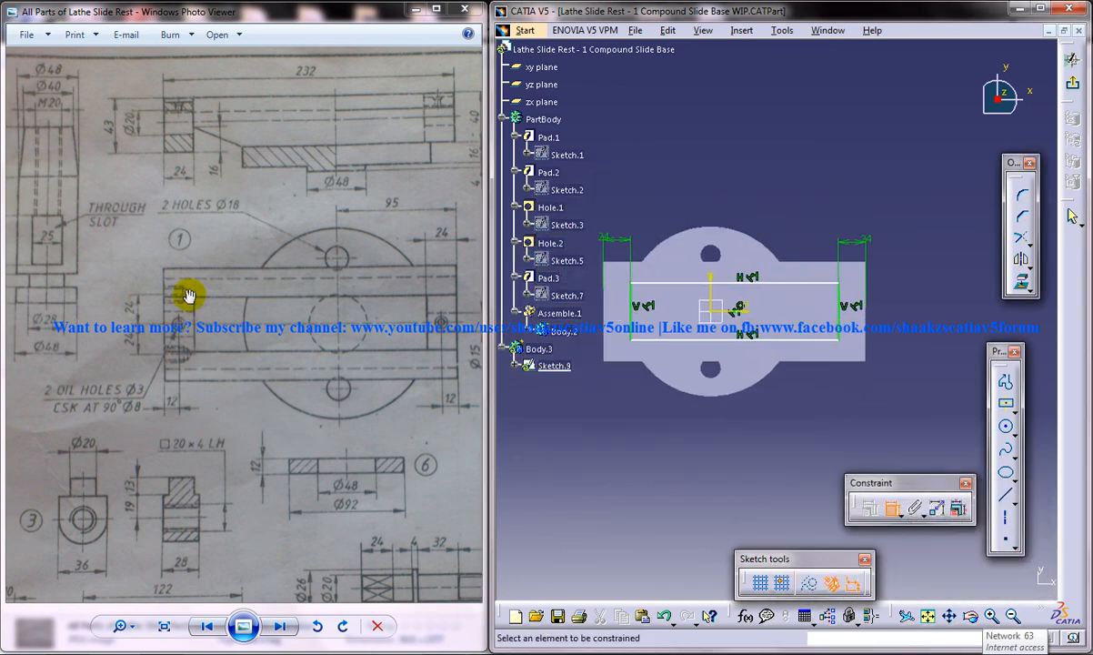
mouse_move(840, 309)
text(48)
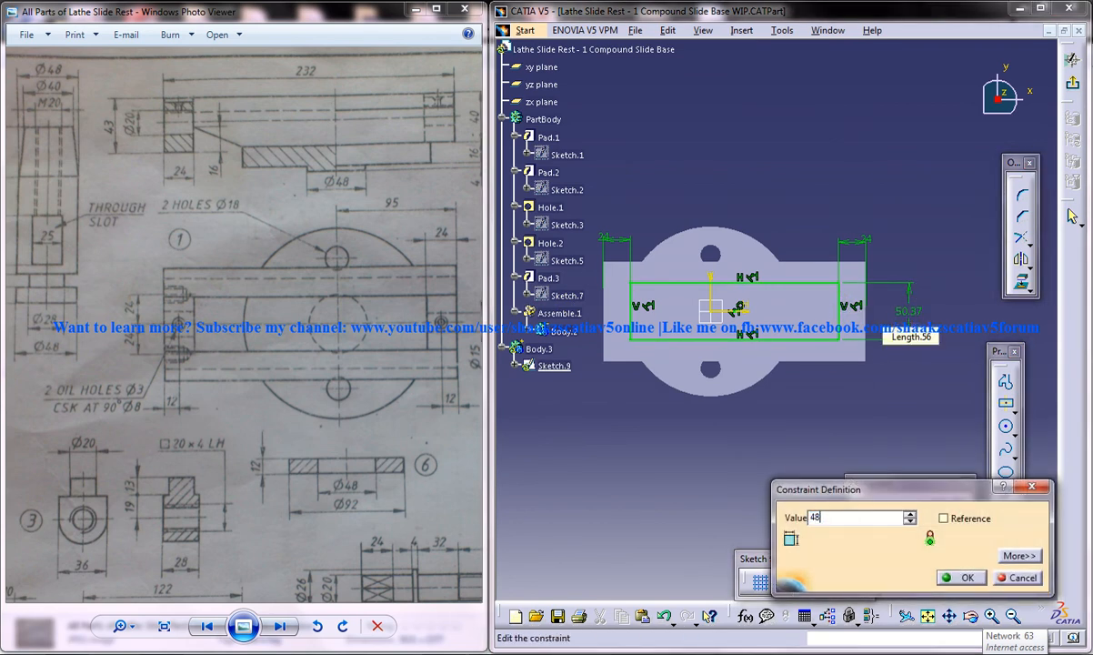
Step: Confirm the rectangle's dimension value in Constraint Definition
click(962, 578)
text(4)
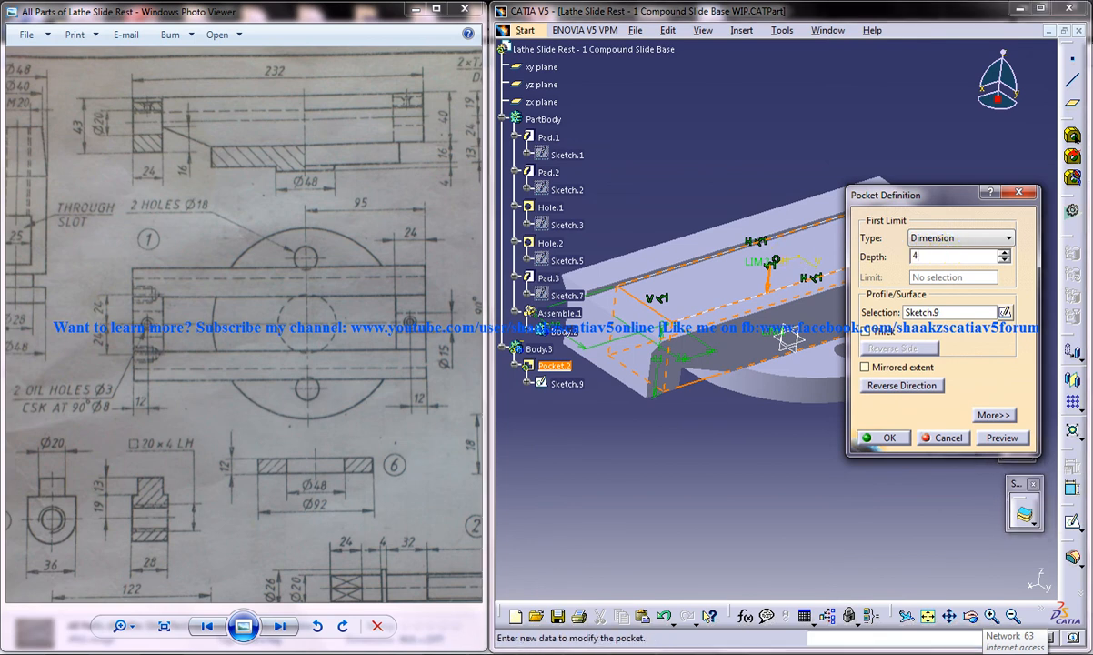
Step: Confirm the 4 mm pocket and assemble Body.3 into the main body
click(882, 437)
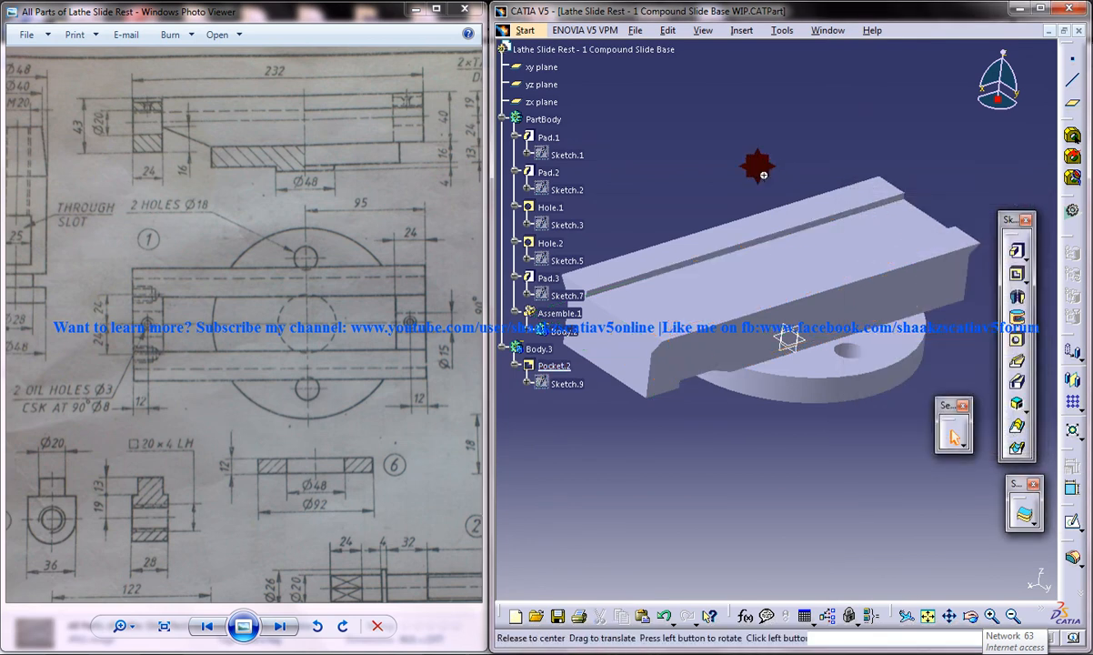
drag(762, 175, 727, 264)
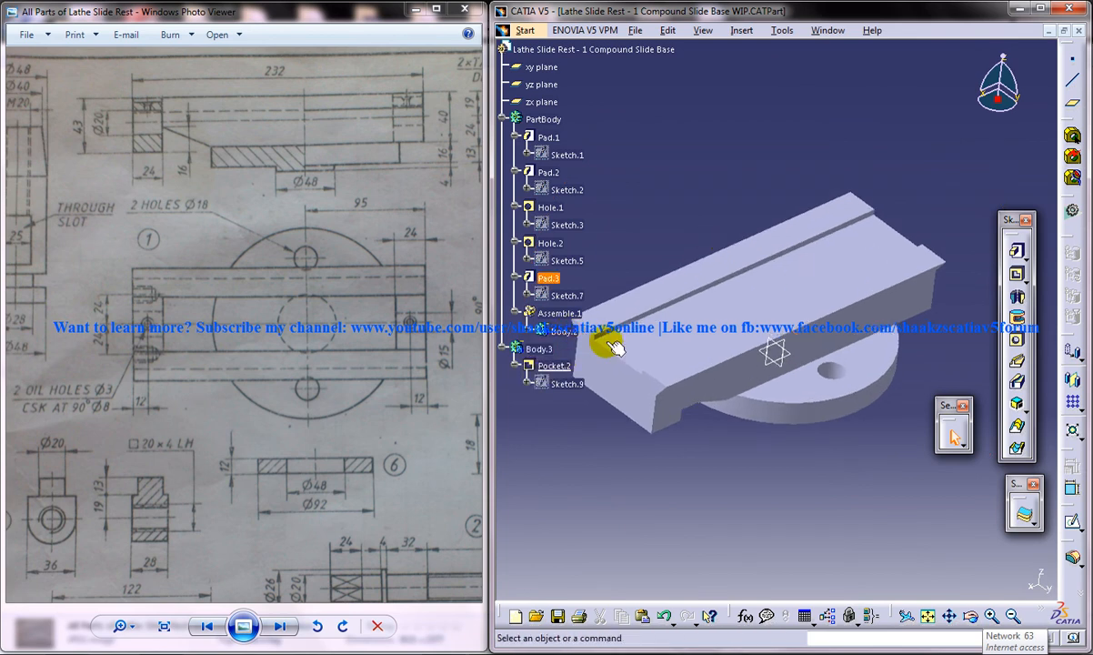
mouse_move(742, 288)
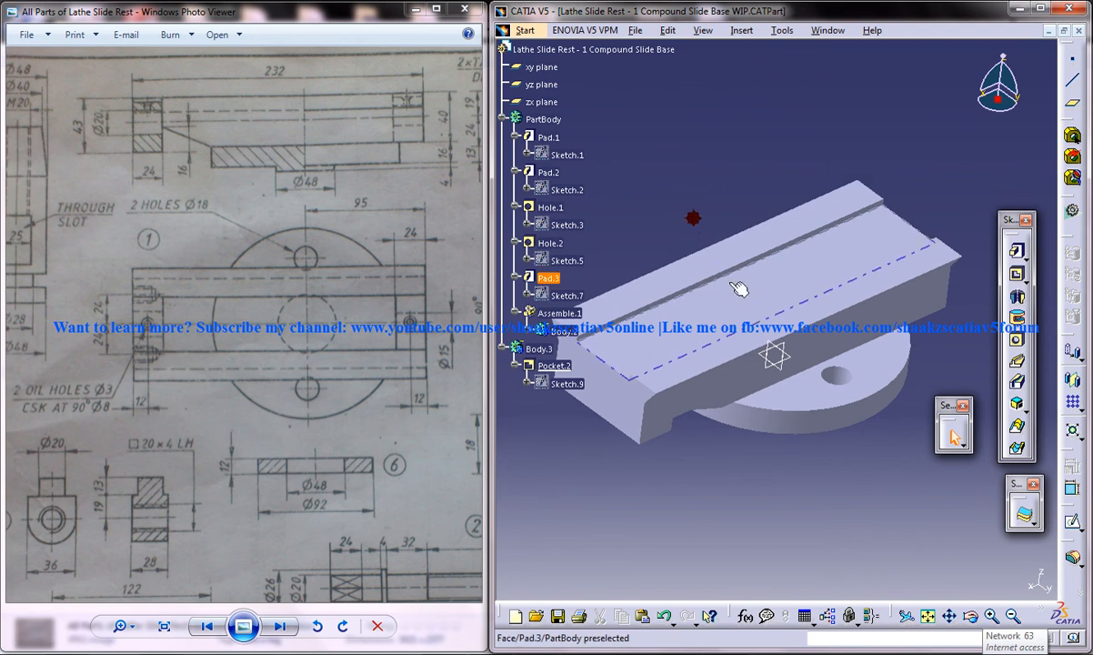
click(542, 349)
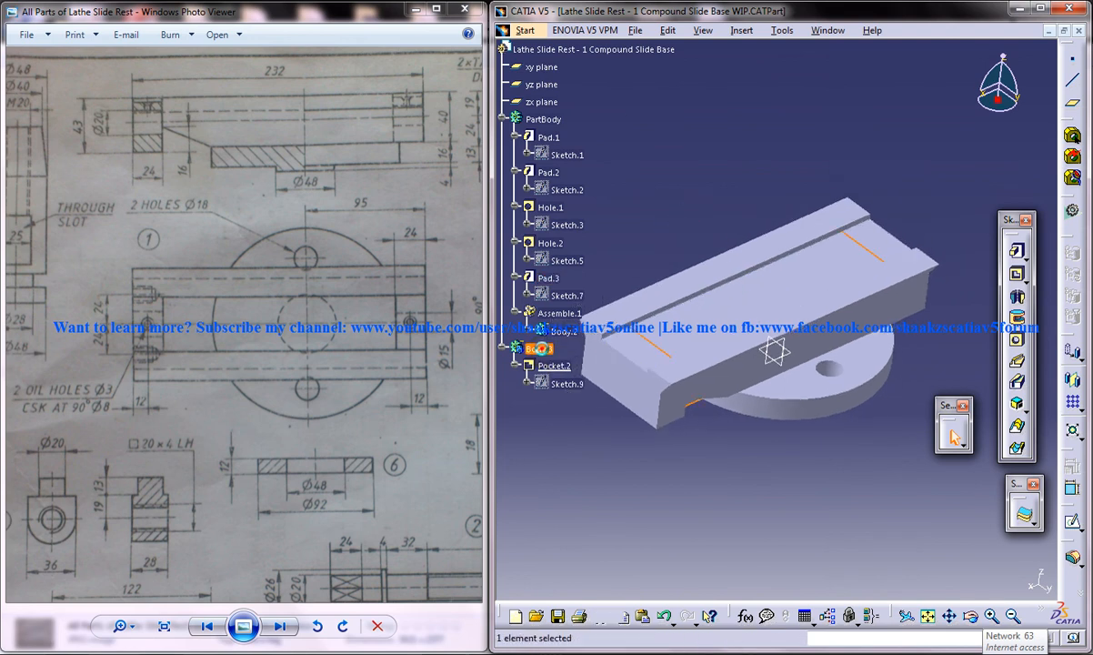
right_click(538, 348)
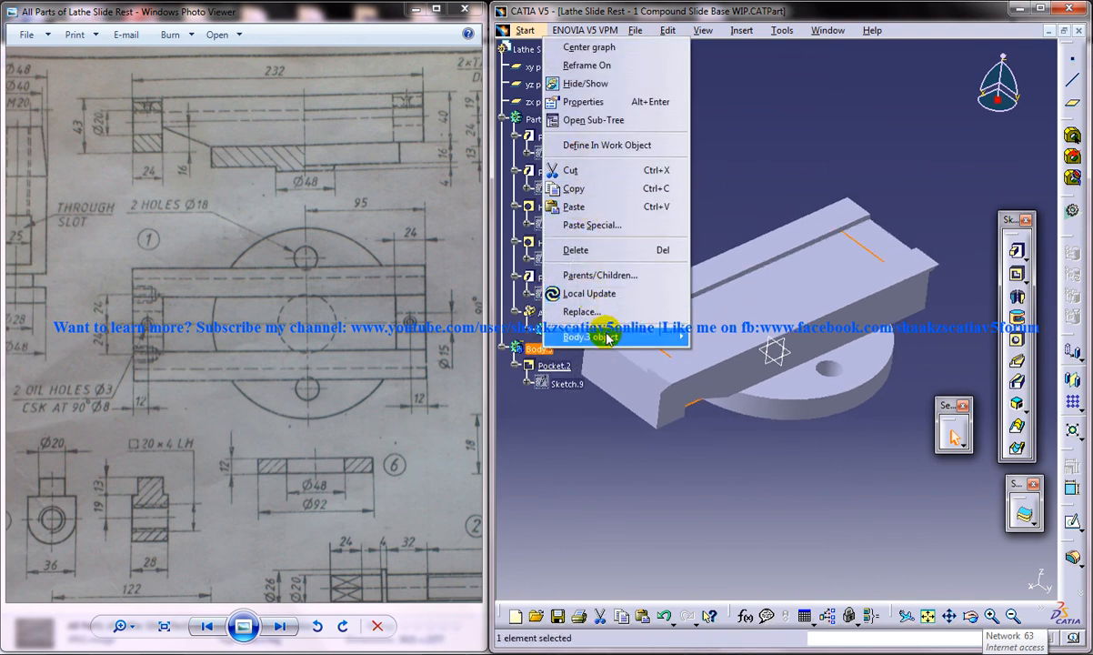
mouse_move(608, 336)
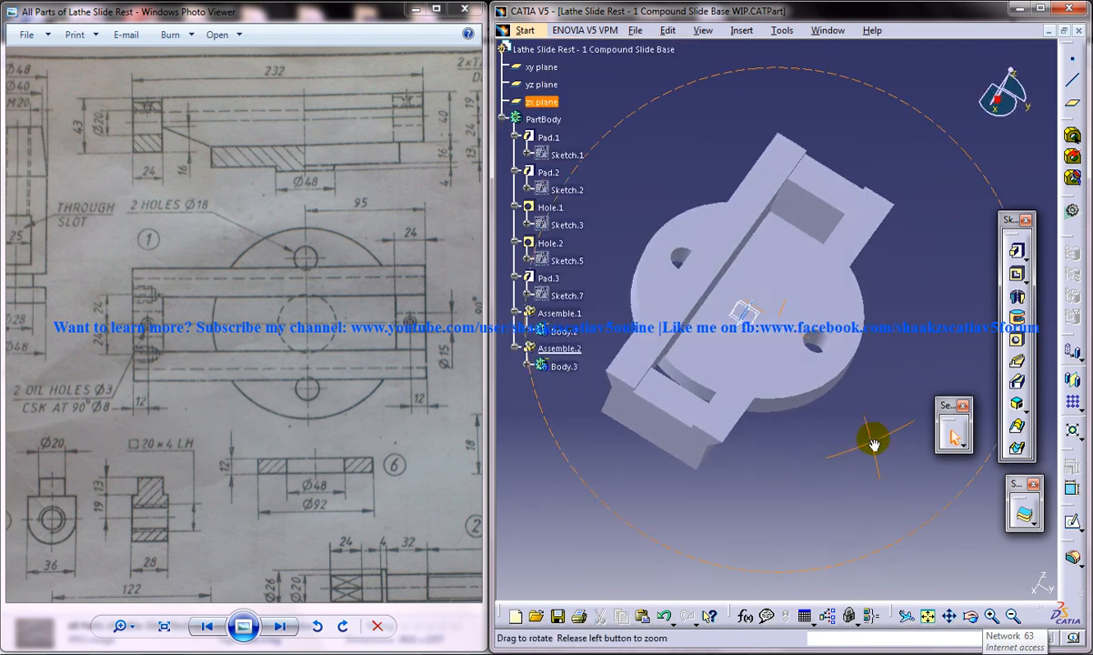
Step: Orbit the model to inspect the pocketed base from underneath and above
drag(873, 445, 705, 349)
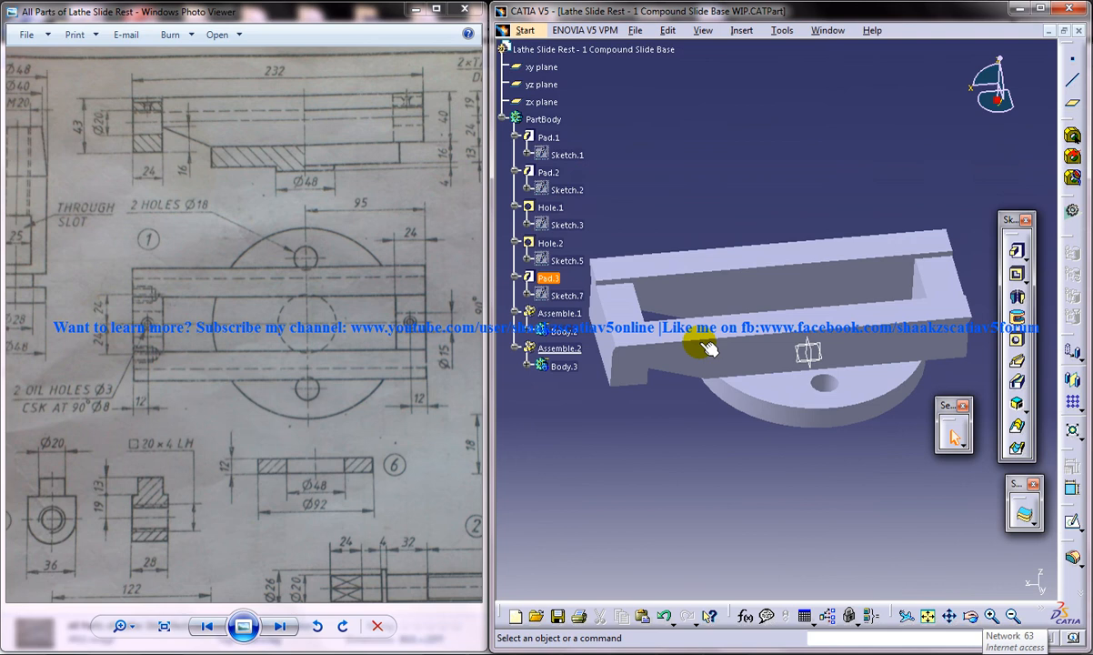
drag(706, 349, 864, 459)
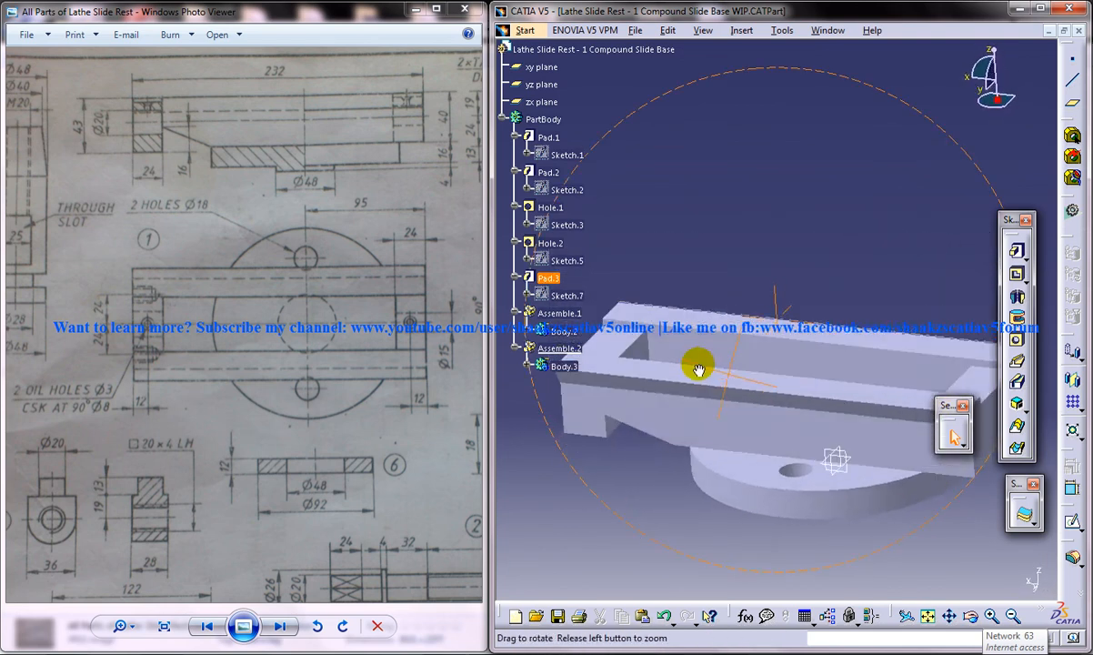
drag(698, 369, 791, 429)
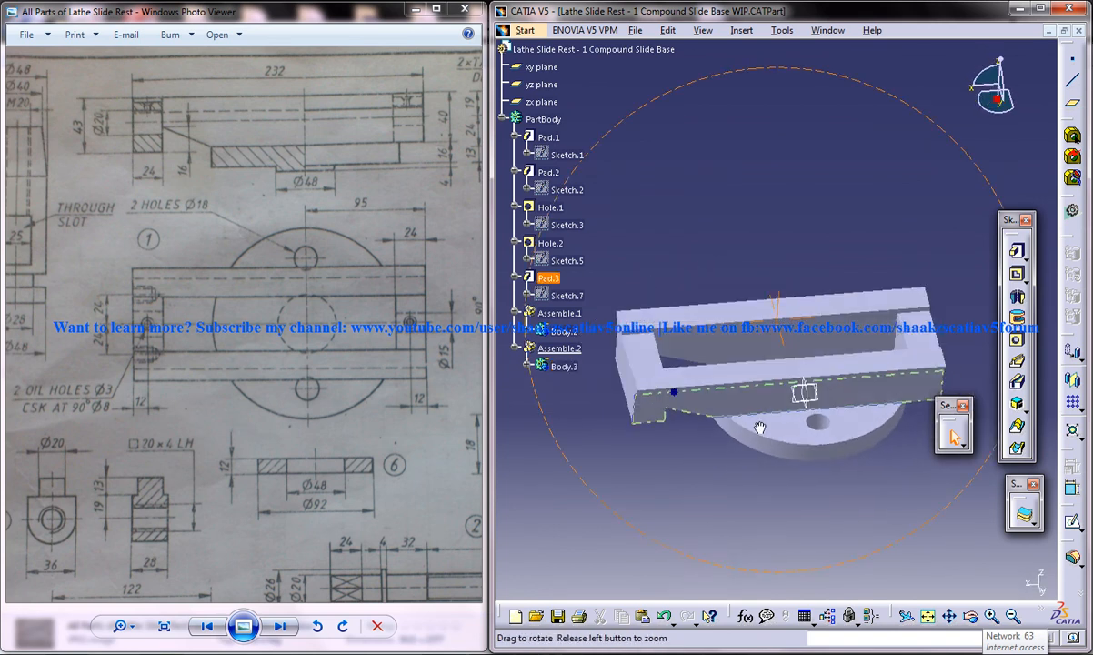
drag(760, 429, 720, 313)
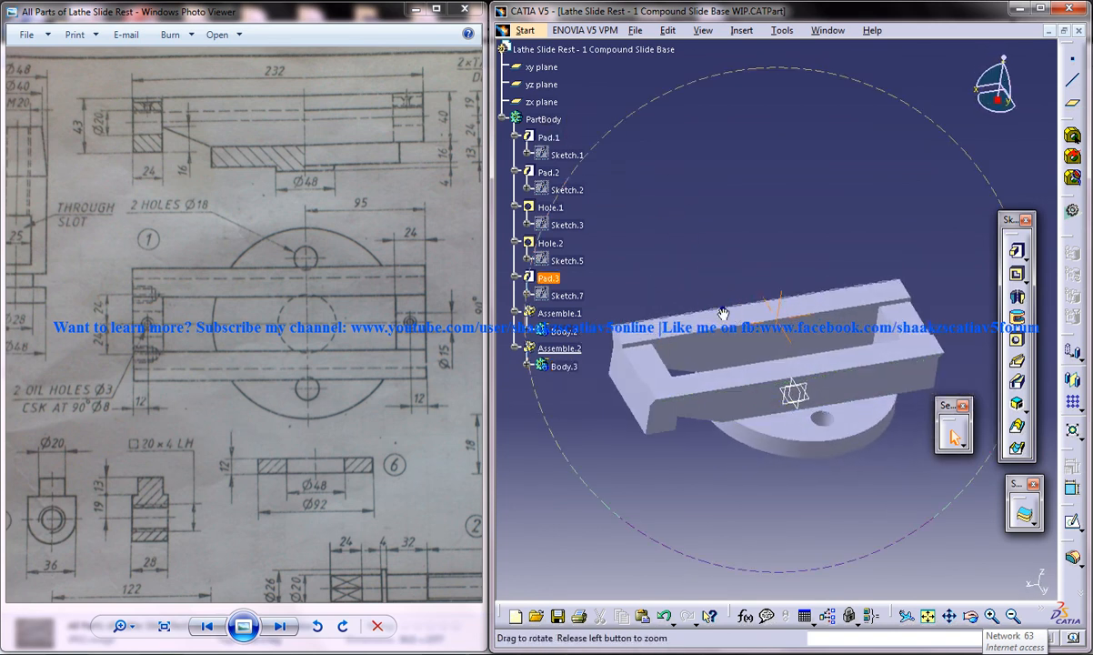
drag(724, 313, 827, 397)
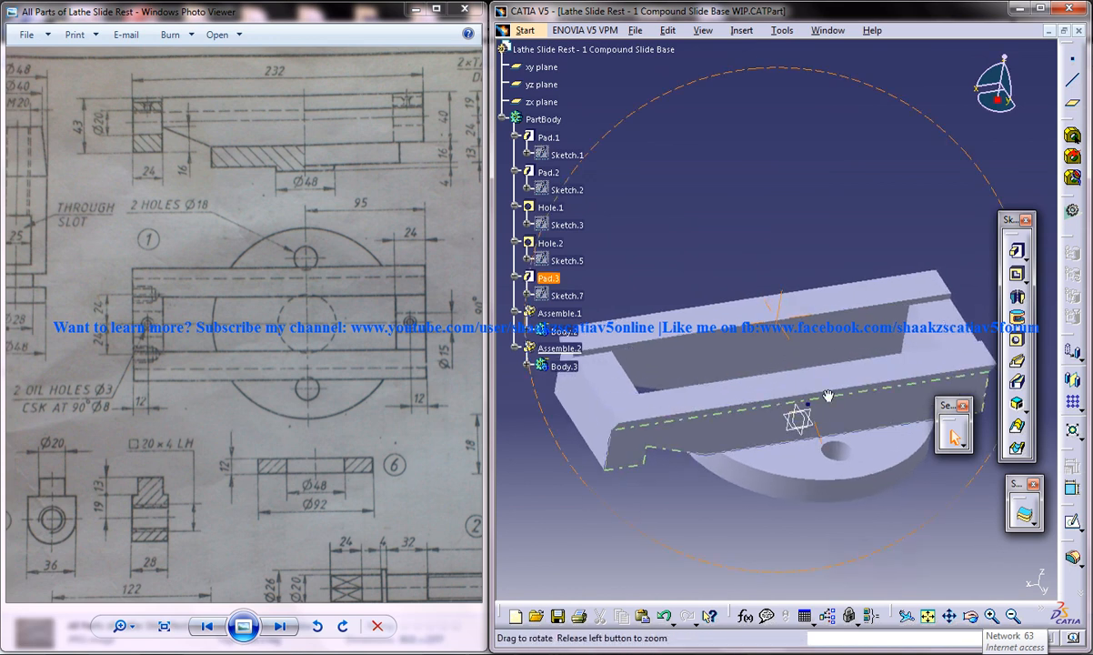